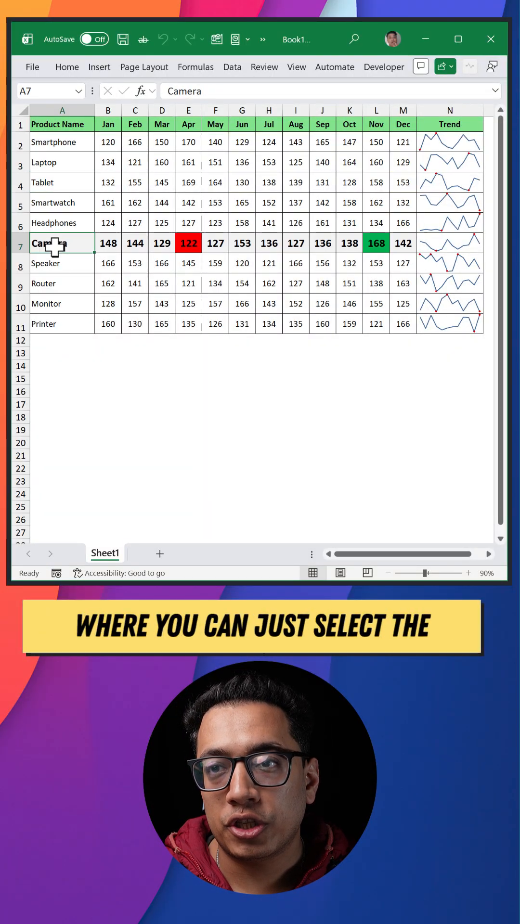
Select the Speaker, Headphones and Tablet products to view each row's highest and lowest months.
{"action": "left_click", "coordinate": [62, 262]}
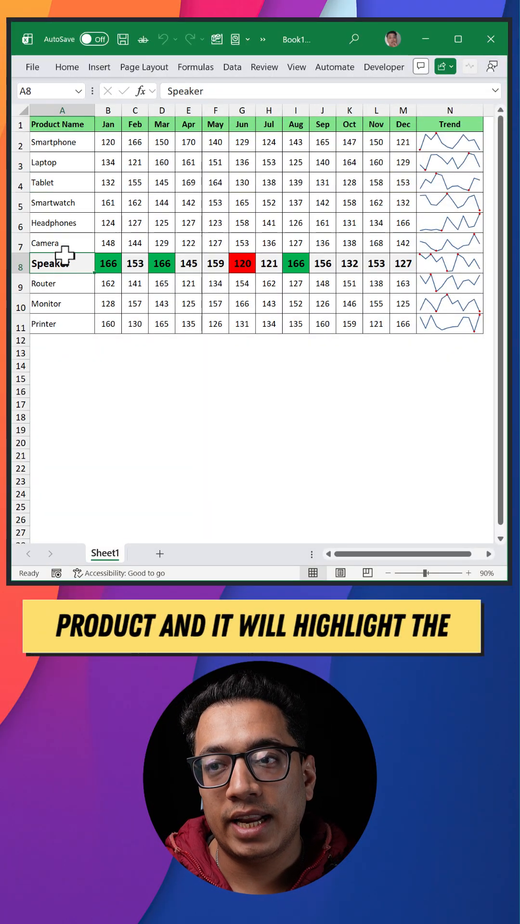
{"action": "left_click", "coordinate": [62, 223]}
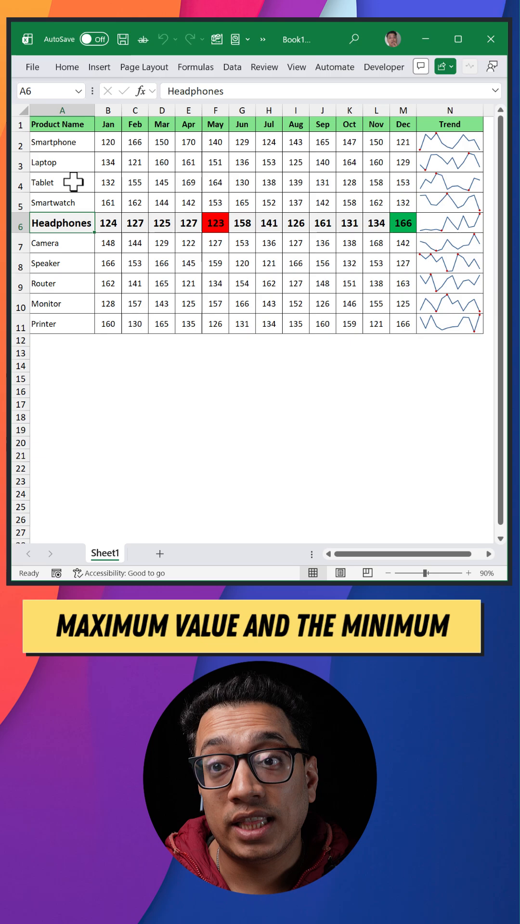
{"action": "left_click", "coordinate": [61, 182]}
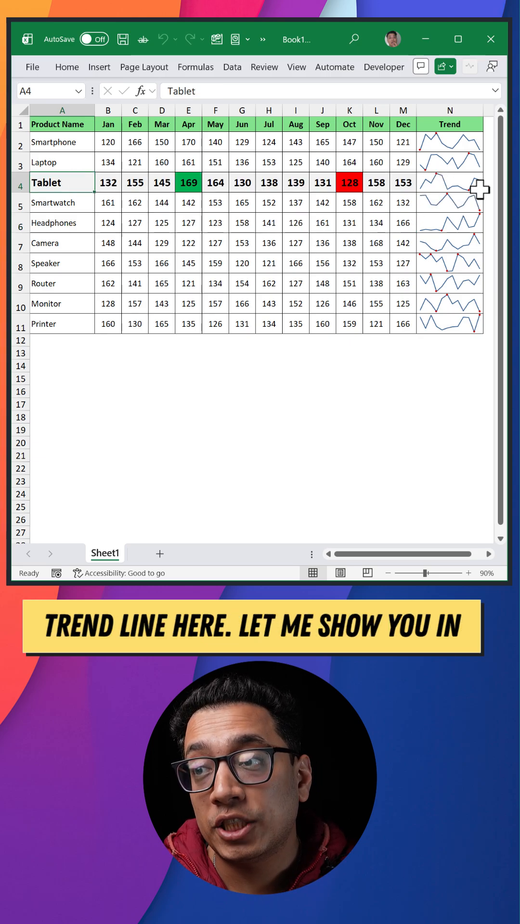
{"action": "left_click", "coordinate": [50, 263]}
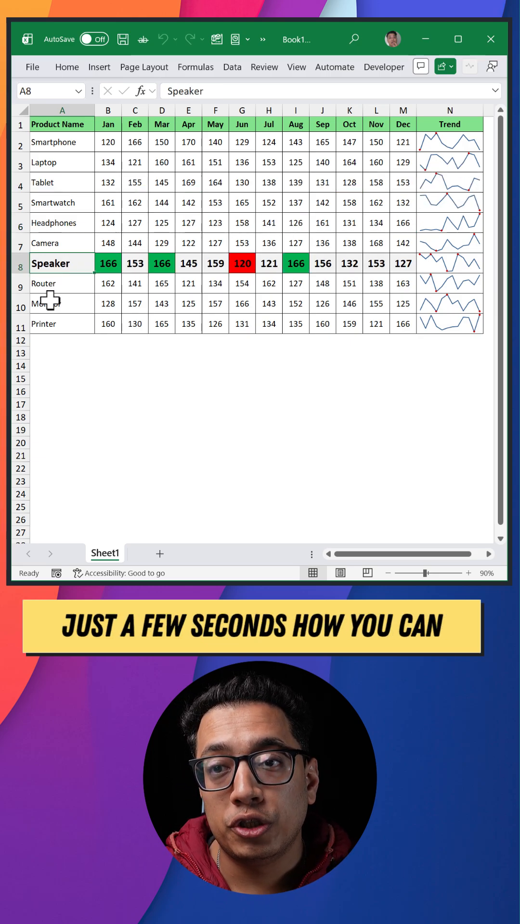
Insert line sparklines in N2:N11 using data range B2:M11.
{"action": "left_click", "coordinate": [52, 303]}
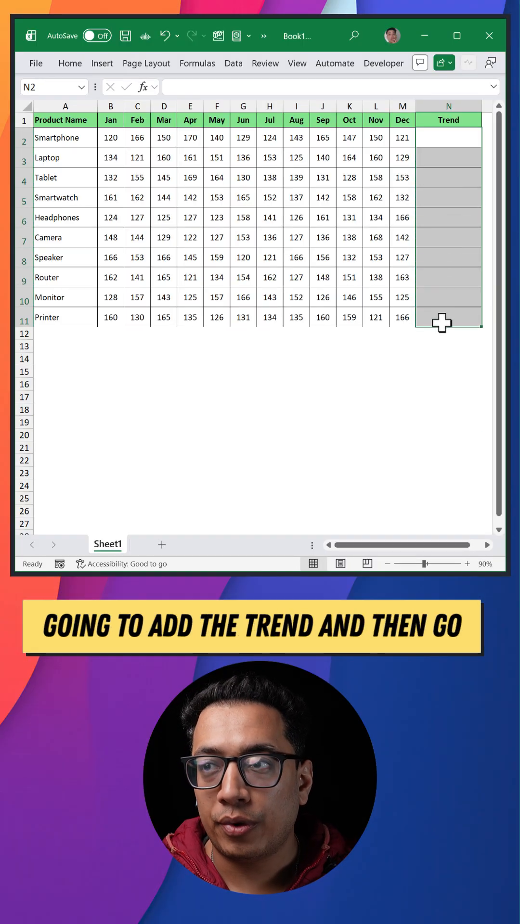
{"action": "left_click", "coordinate": [101, 63]}
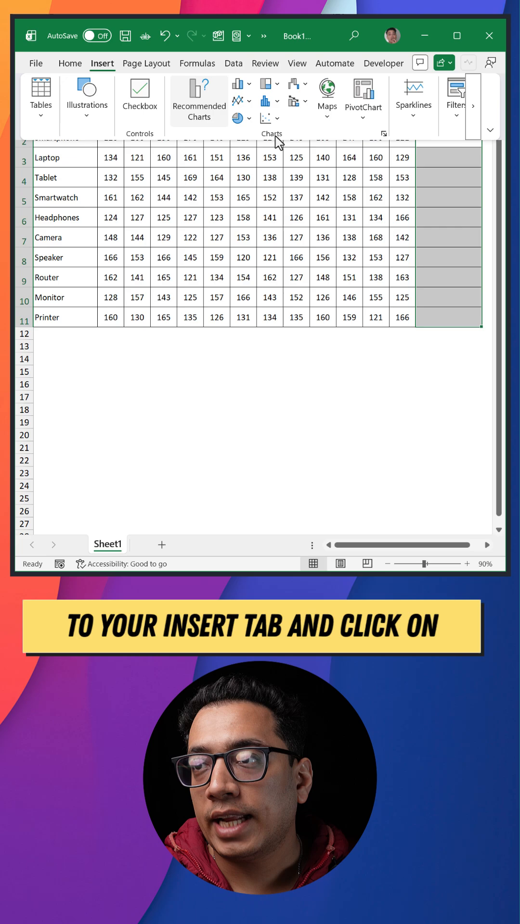
{"action": "left_click", "coordinate": [413, 97]}
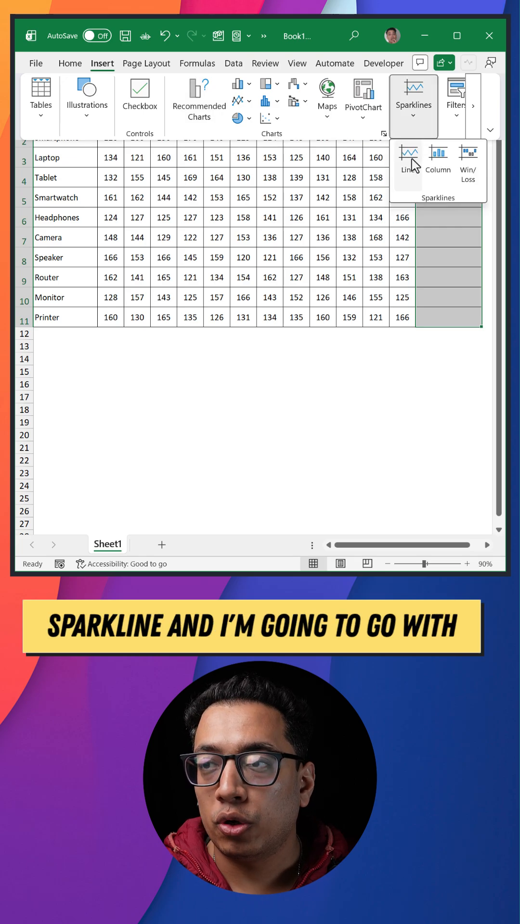
{"action": "left_click", "coordinate": [407, 155]}
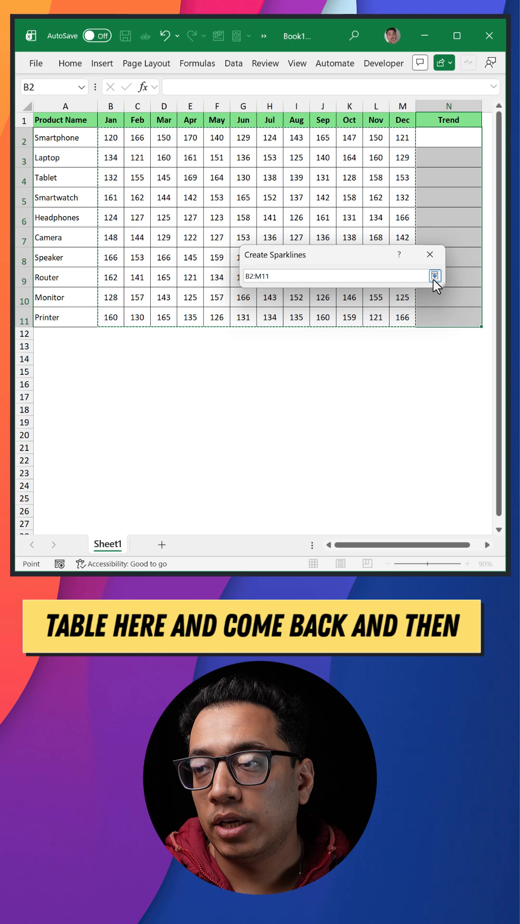
{"action": "left_click", "coordinate": [435, 276]}
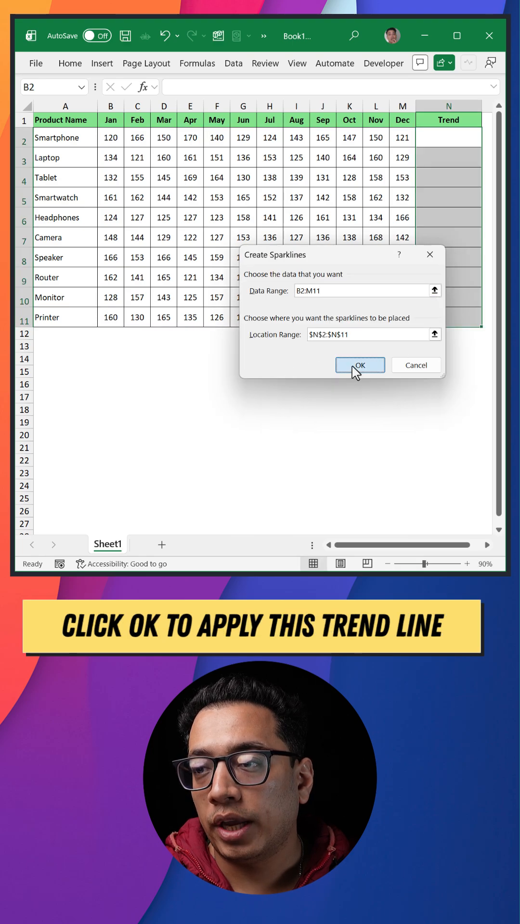
{"action": "left_click", "coordinate": [359, 364]}
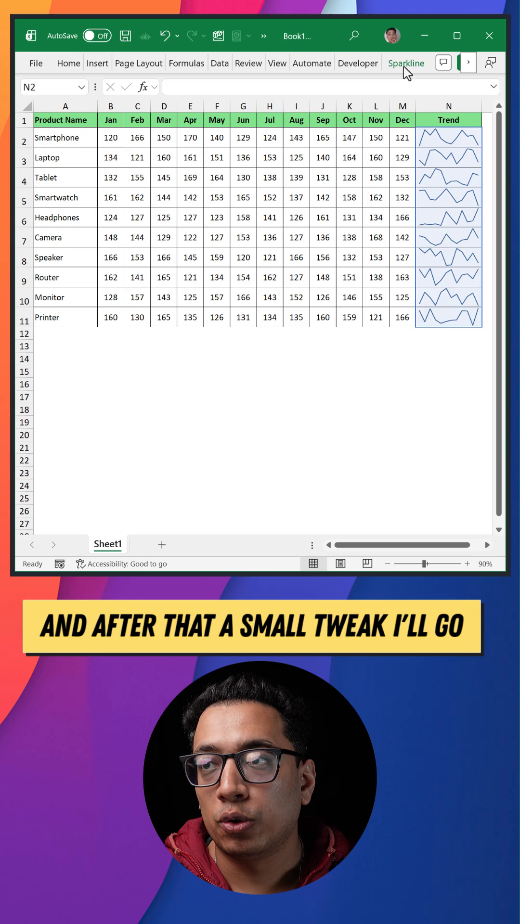
Open the Sparkline formatting options to mark high and low points.
{"action": "left_click", "coordinate": [405, 63]}
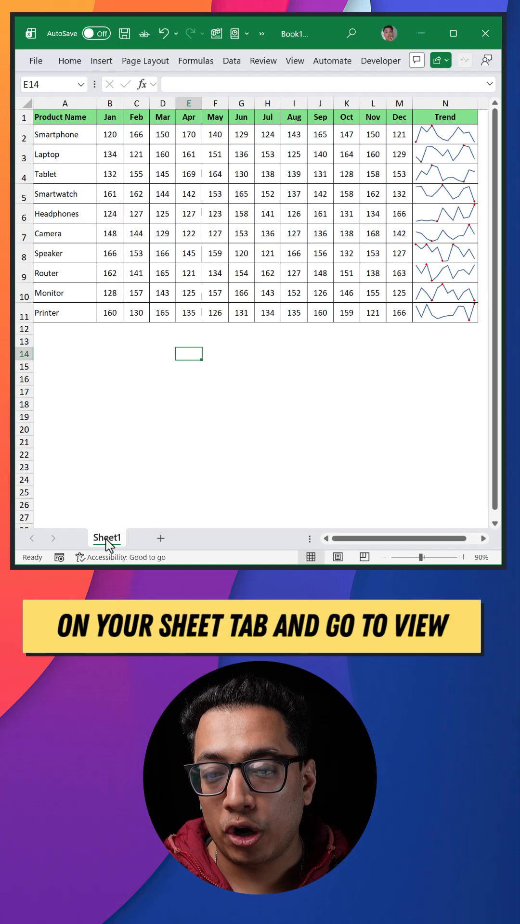
{"action": "right_click", "coordinate": [107, 538]}
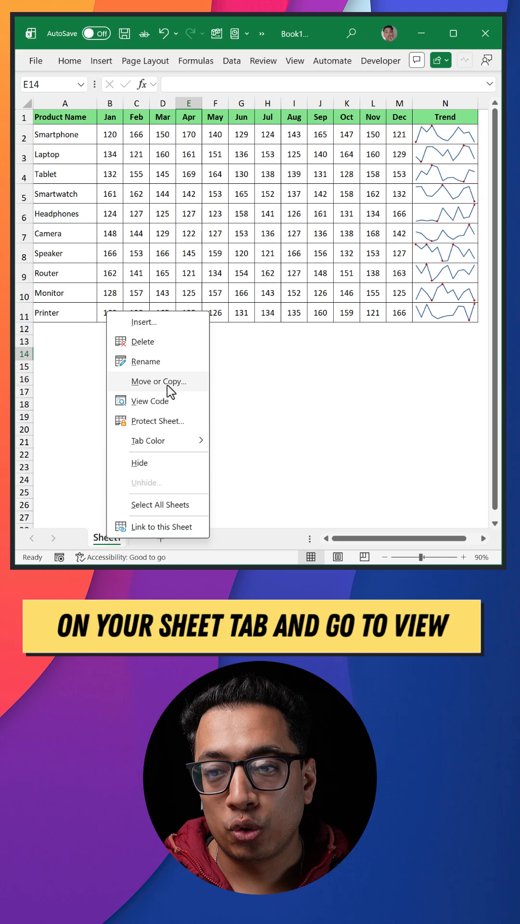
{"action": "left_click", "coordinate": [152, 399]}
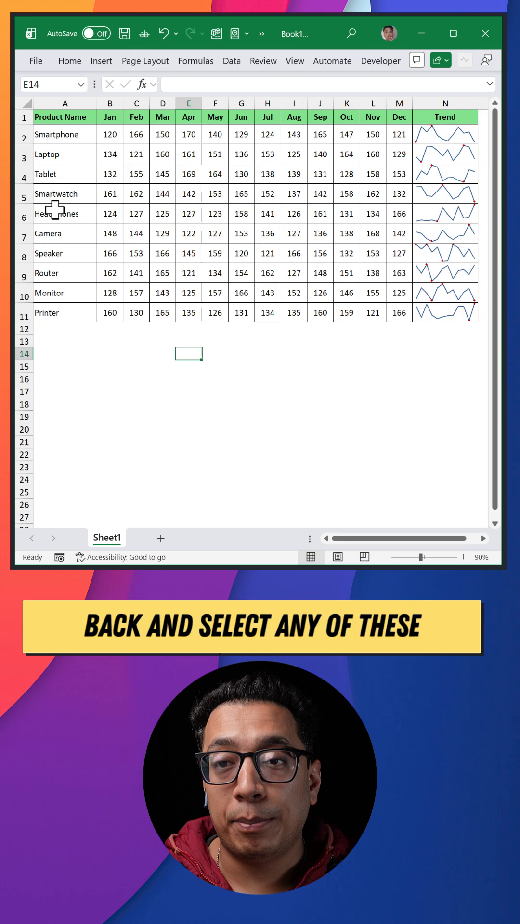
Select Smartwatch, Monitor and Camera to check each row's min/max highlighting.
{"action": "left_click", "coordinate": [64, 194]}
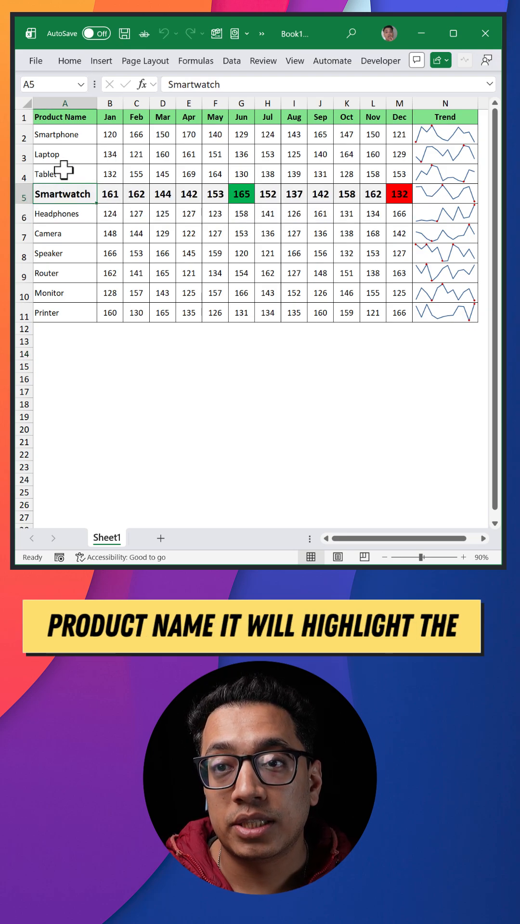
{"action": "mouse_move", "coordinate": [50, 253]}
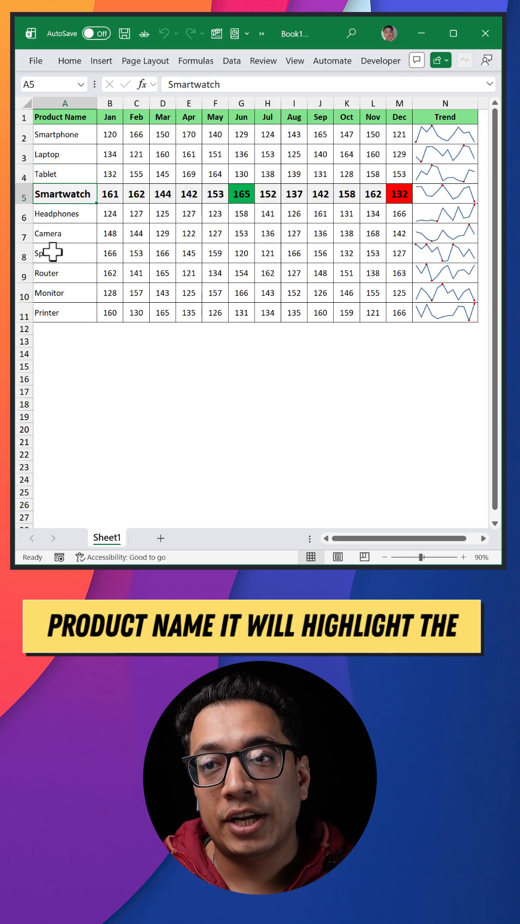
{"action": "left_click", "coordinate": [53, 293]}
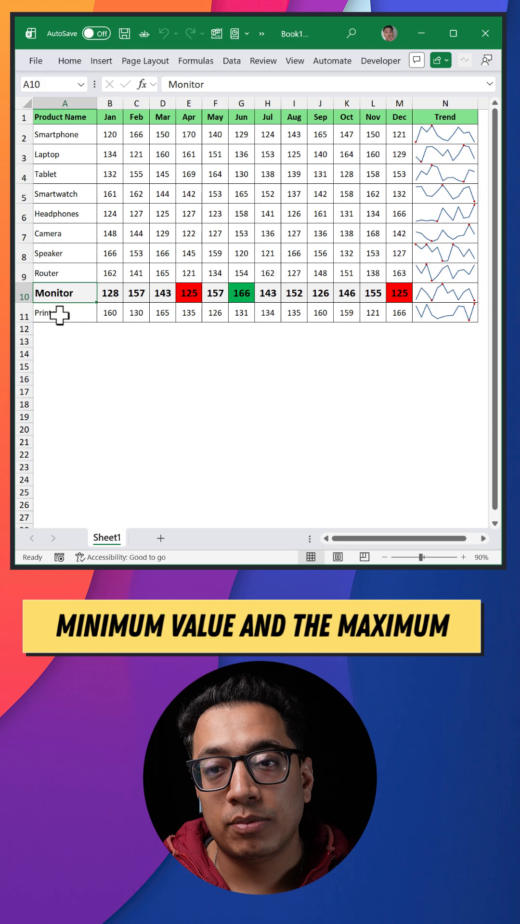
{"action": "left_click", "coordinate": [65, 213]}
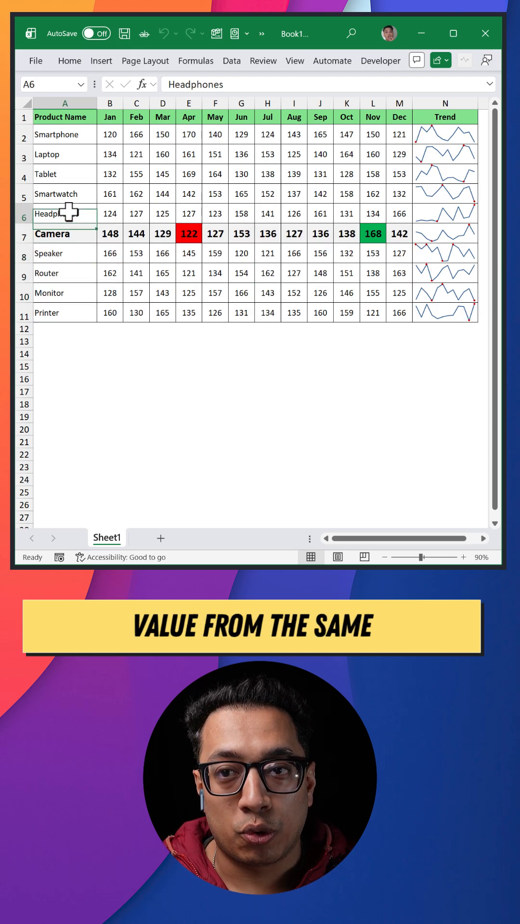